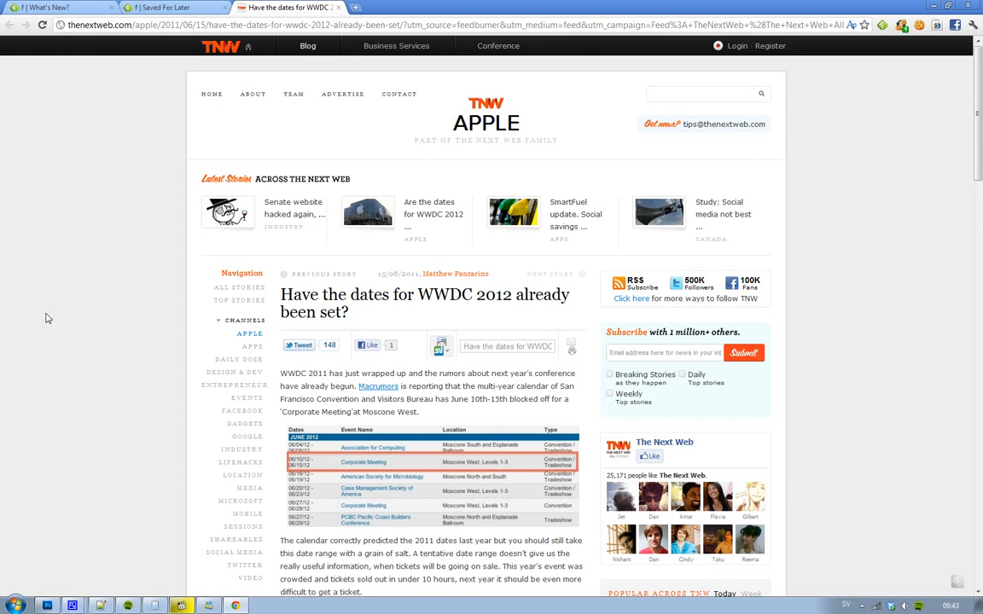
{"action": "mouse_move", "coordinate": [43, 341]}
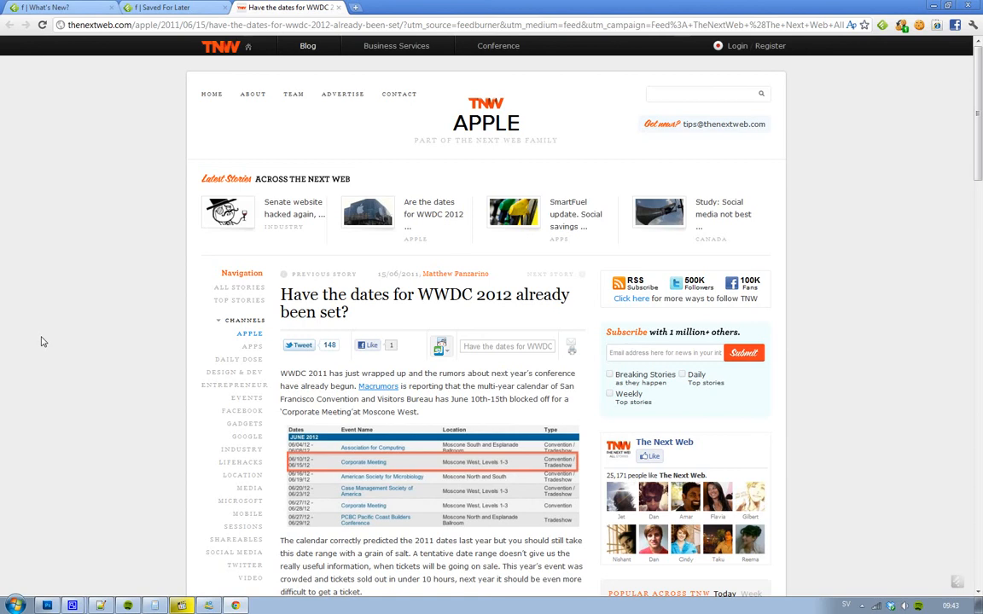
{"action": "mouse_move", "coordinate": [45, 341]}
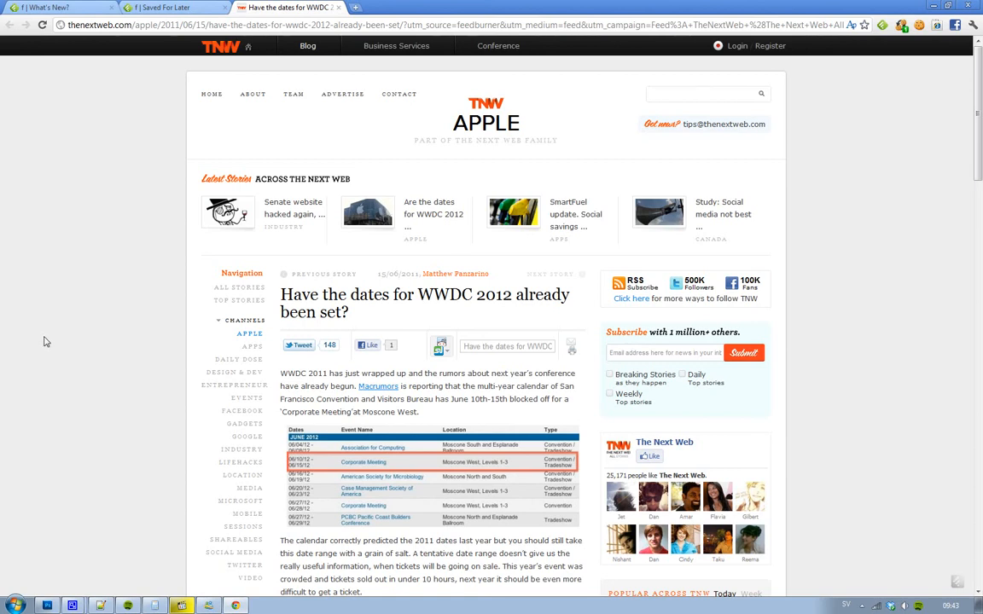